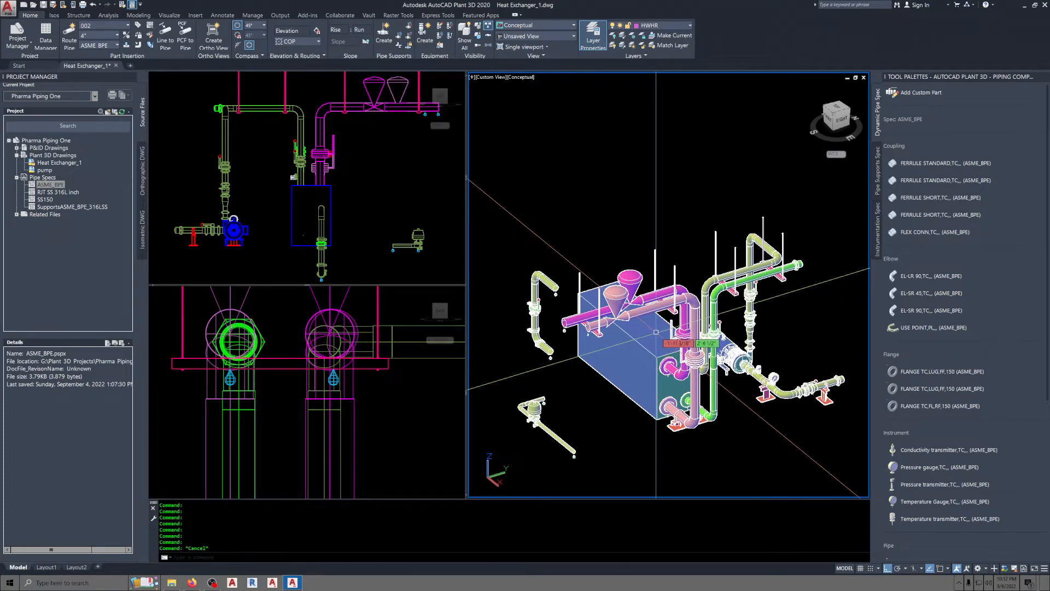
mouse_move(682, 349)
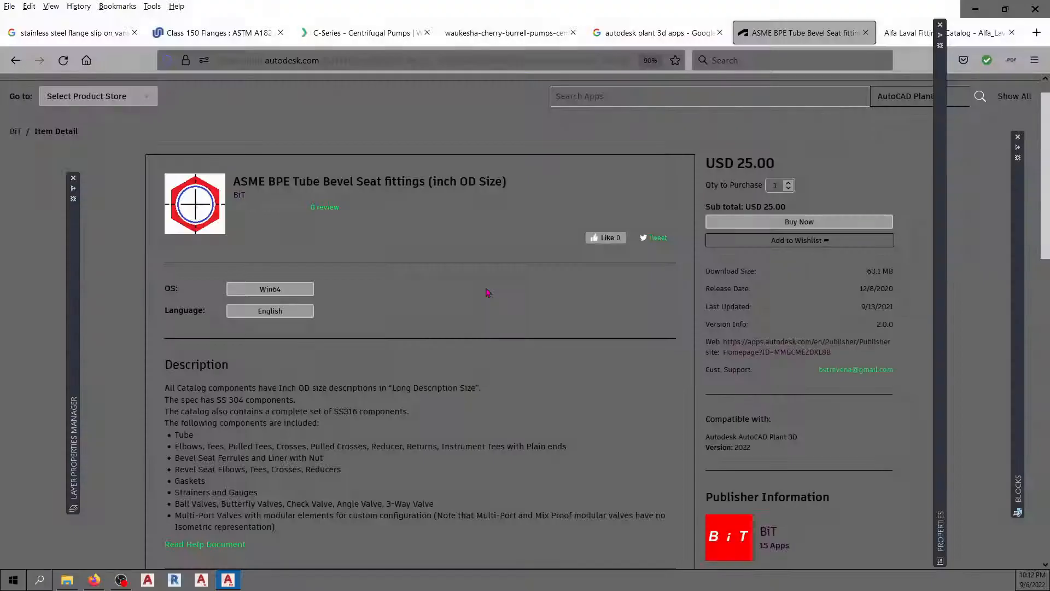
Step: Scroll the ASME BPE Tube Bevel Seat listing past Description and version notes to Screenshots
scroll("down", 3)
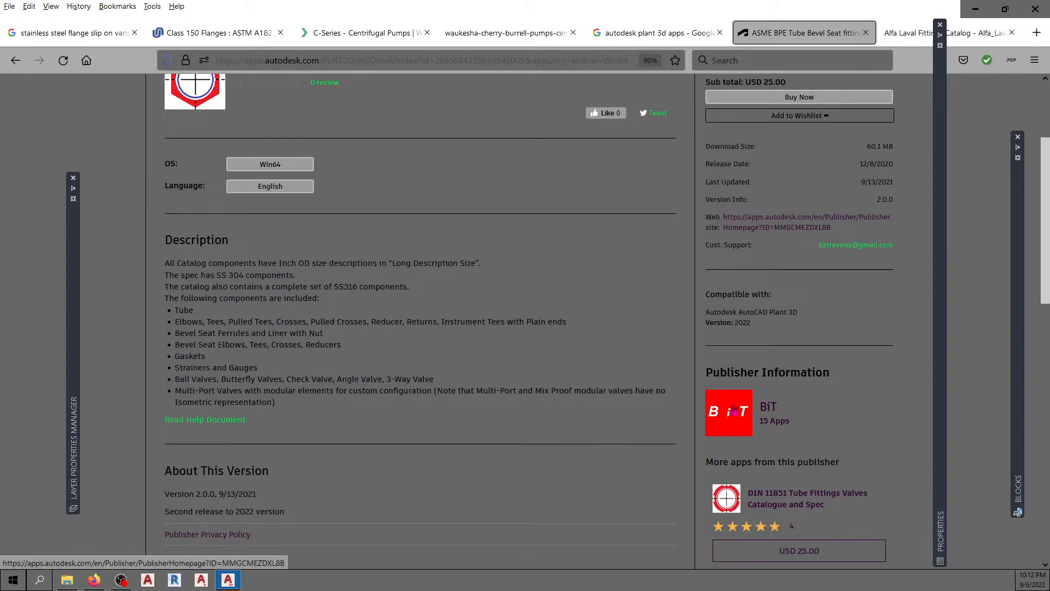
scroll("down", 3)
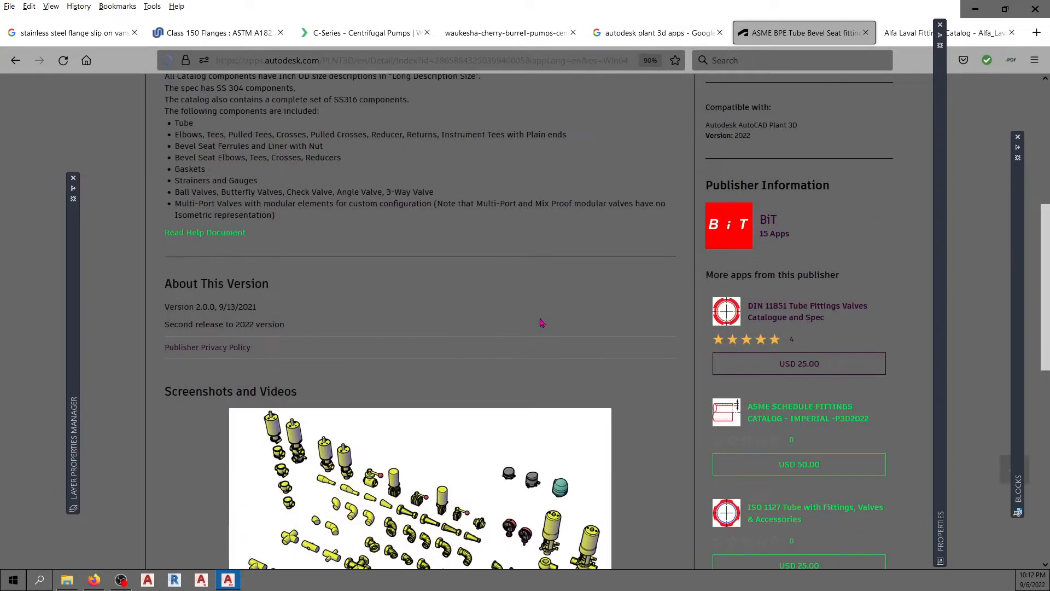
Step: Enlarge the product screenshot showing the ASME BPE tube fittings and valve models
left_click(420, 490)
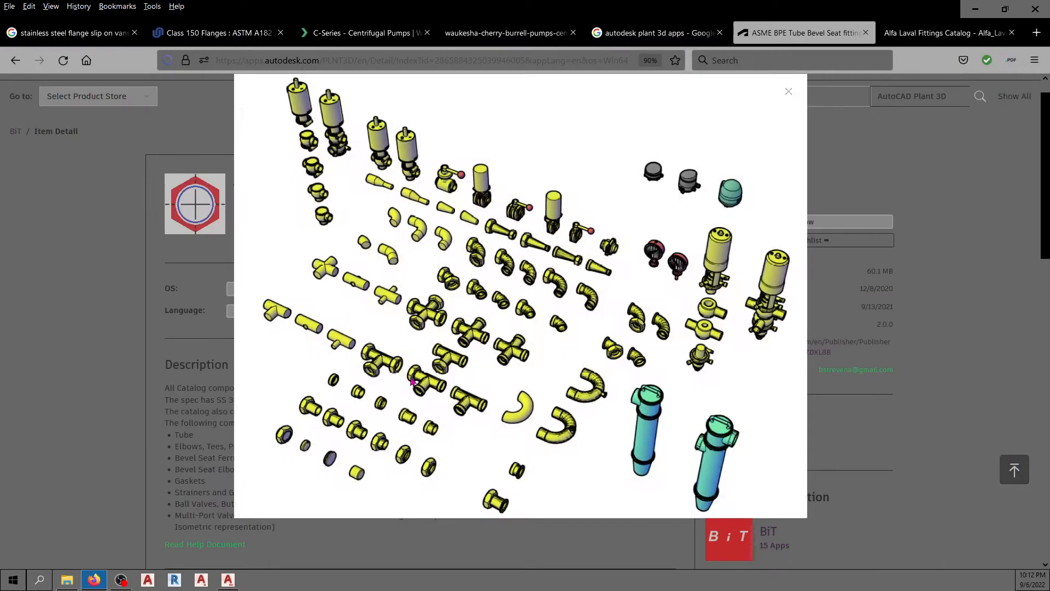
mouse_move(596, 245)
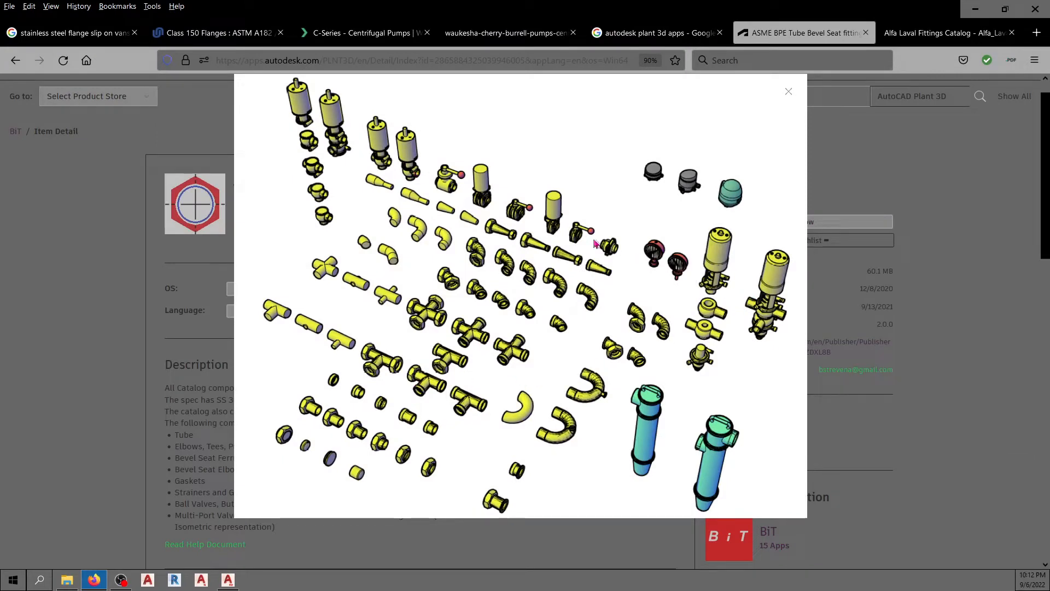
mouse_move(569, 342)
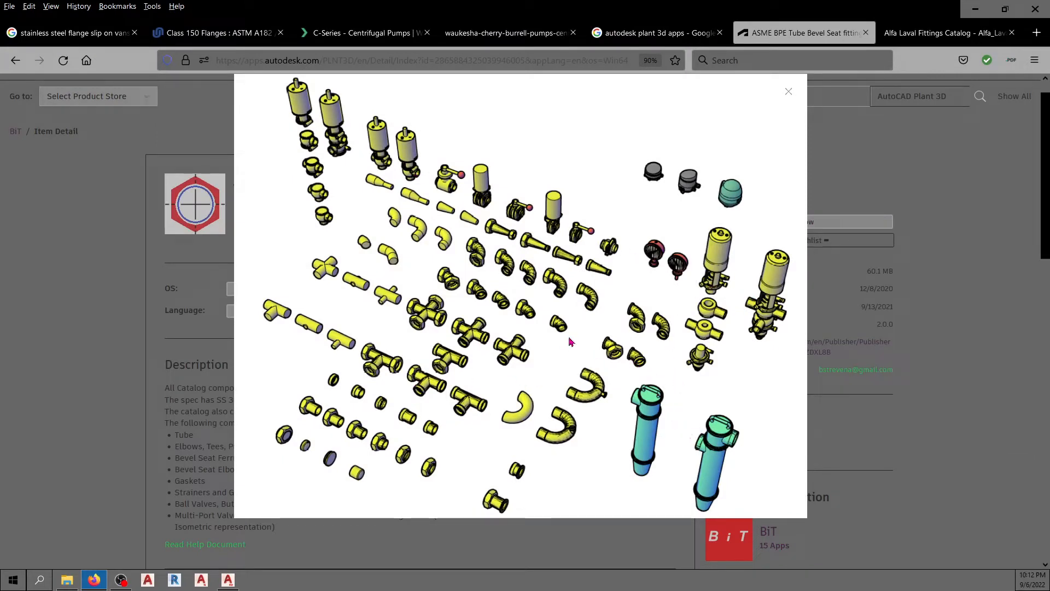
mouse_move(573, 360)
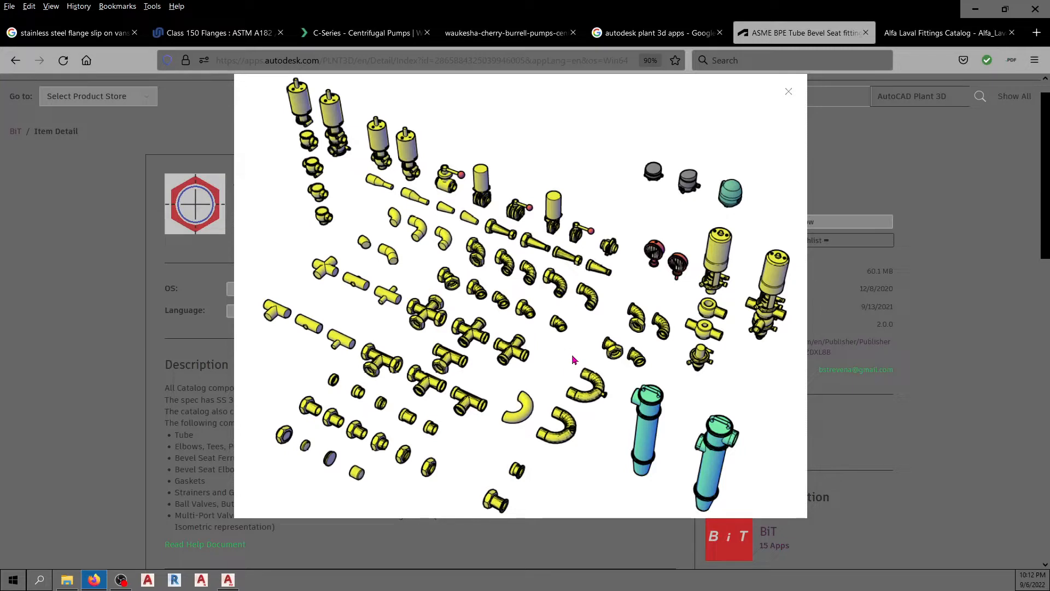
mouse_move(586, 228)
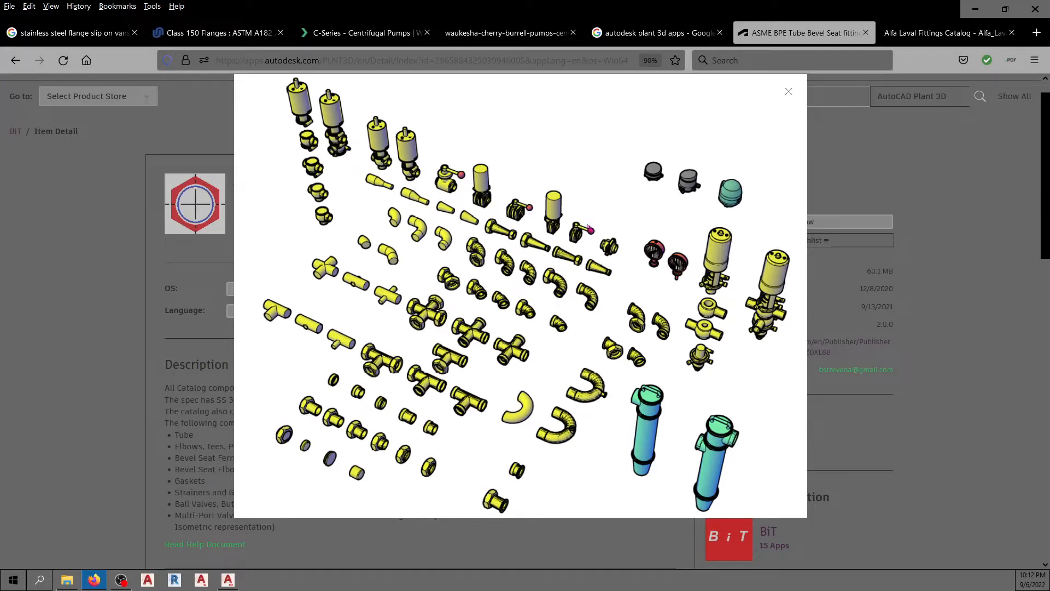
mouse_move(788, 95)
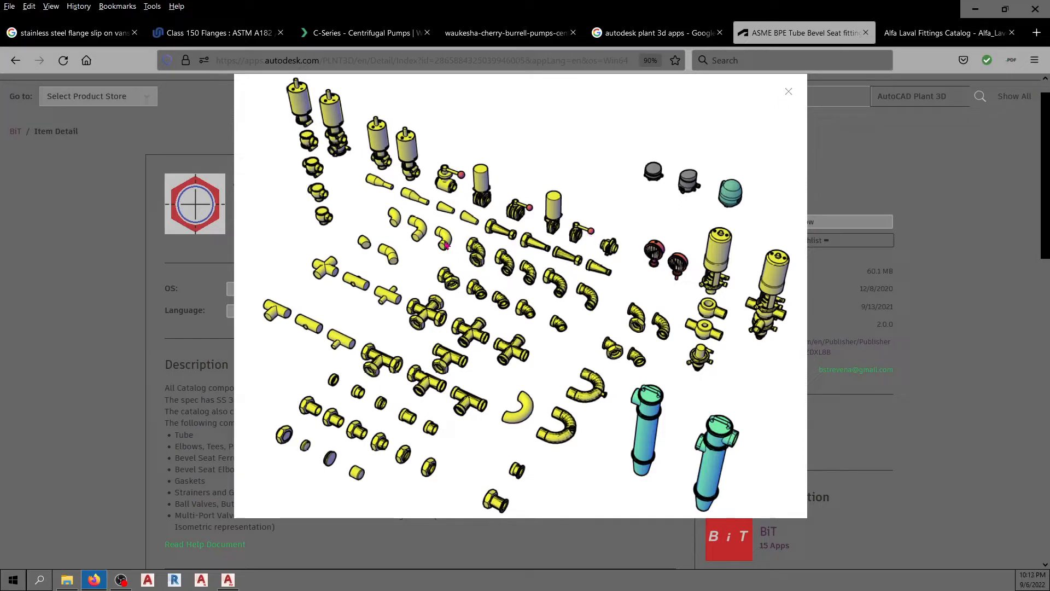
mouse_move(788, 90)
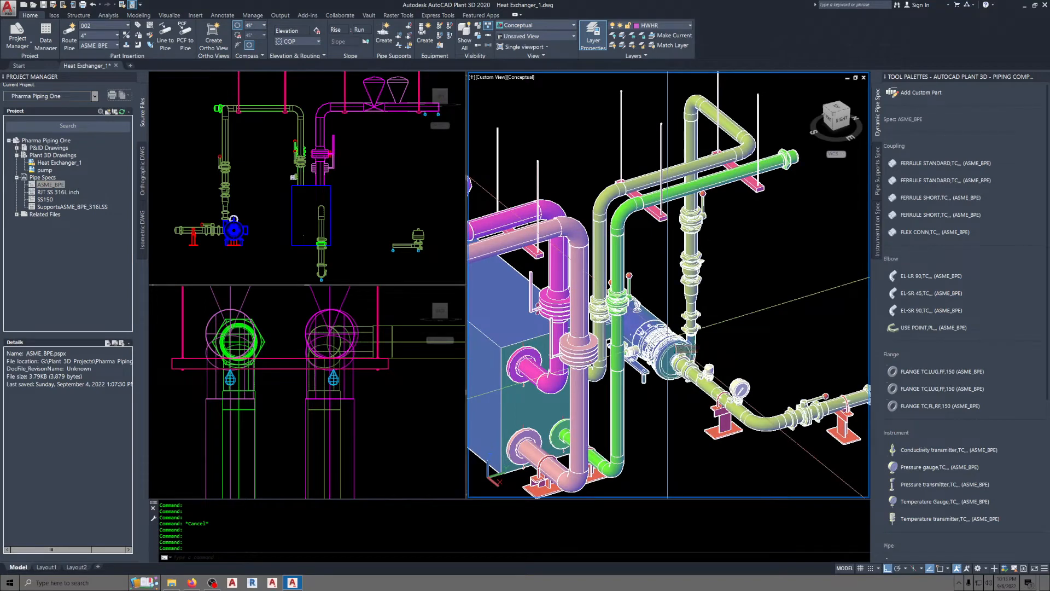
mouse_move(687, 355)
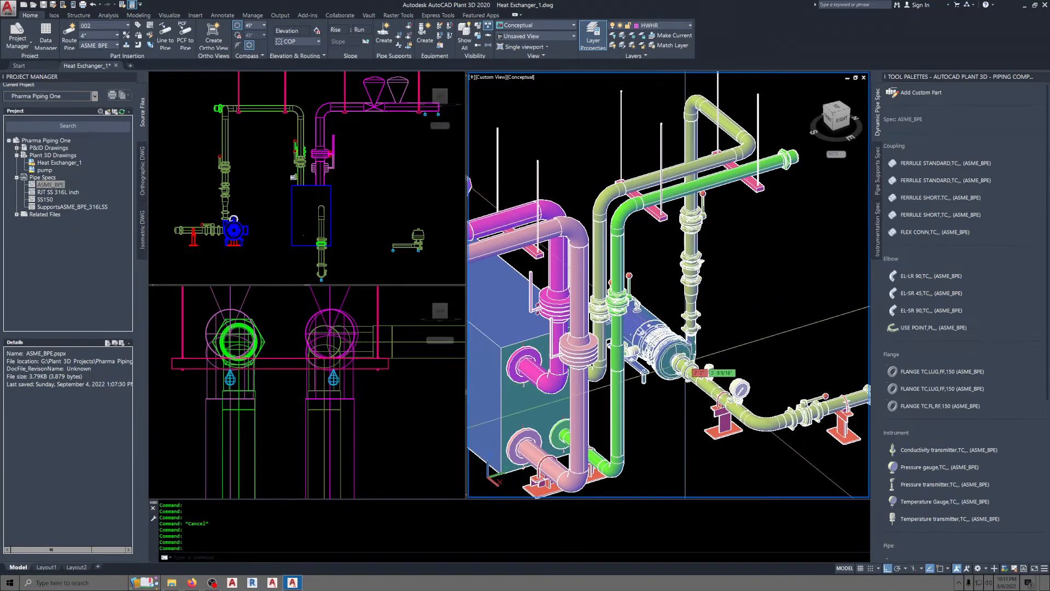
Step: Zoom in on the pump outlet reducer and clamps, and make the RJT SS 316L inch spec active
scroll("up", 3)
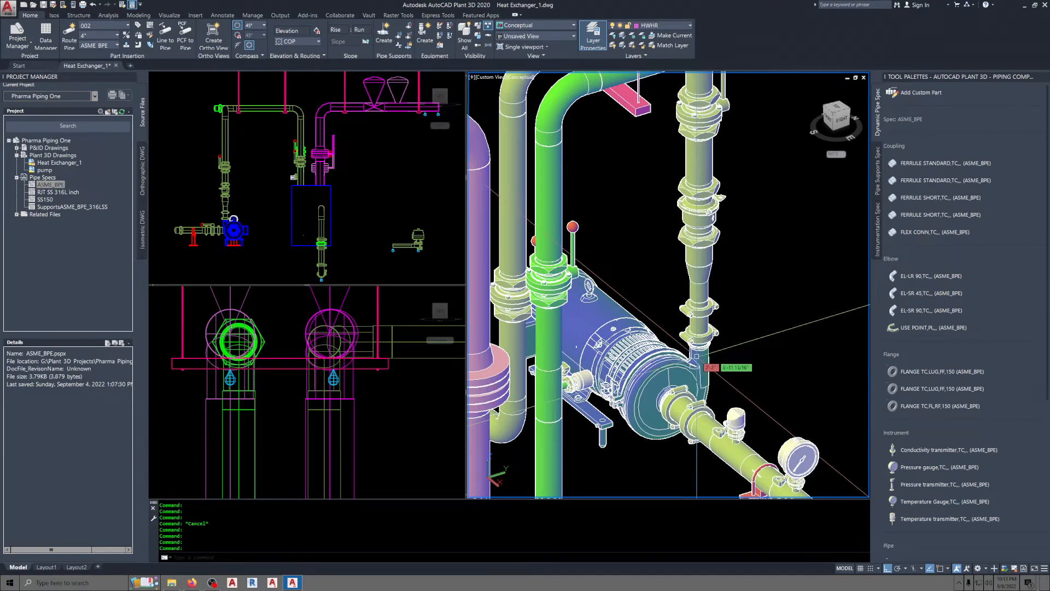
mouse_move(683, 355)
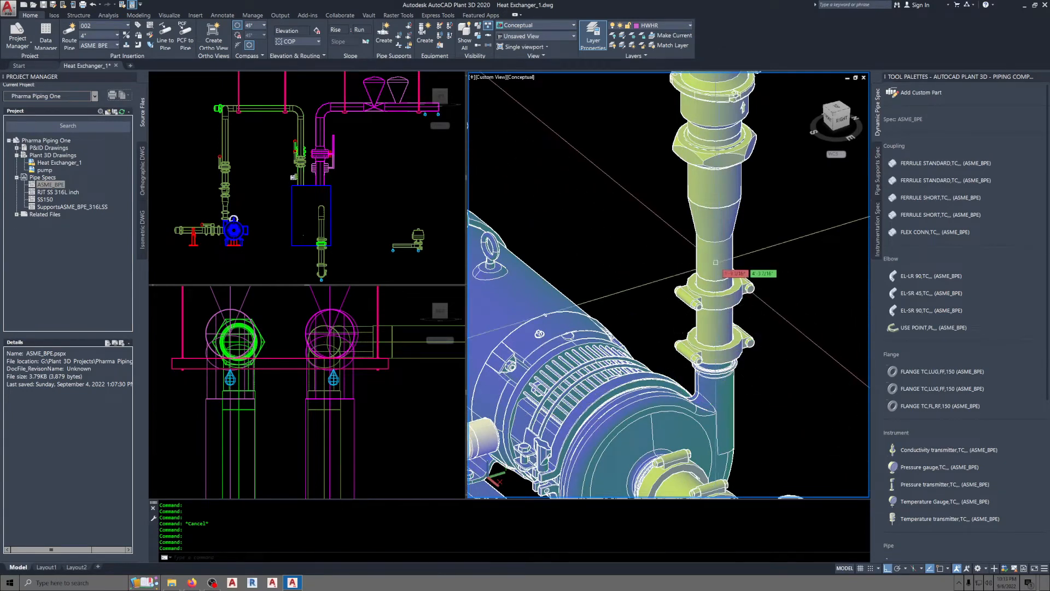
mouse_move(720, 320)
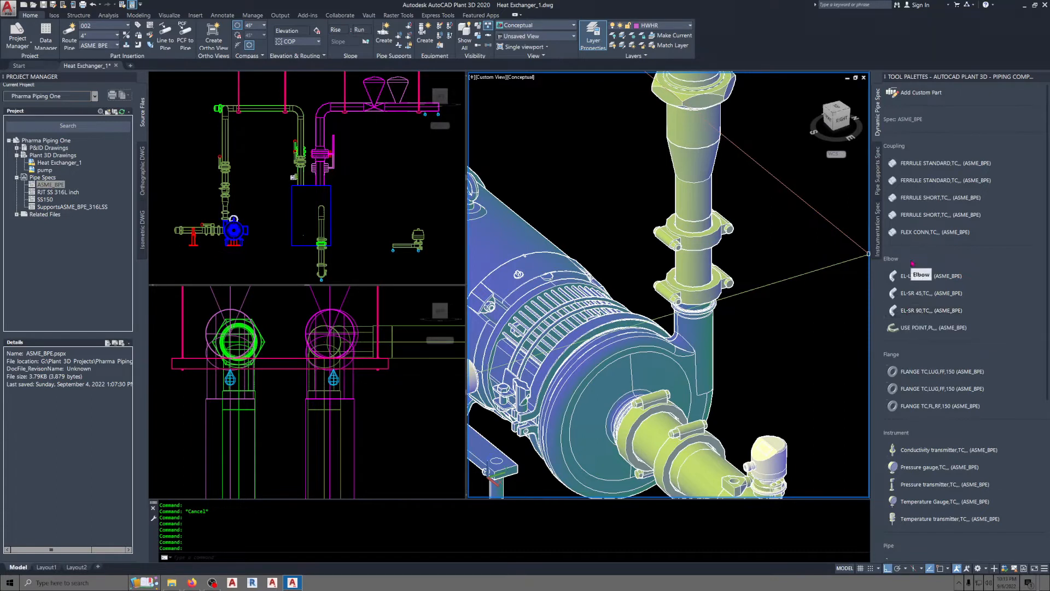
left_click(59, 192)
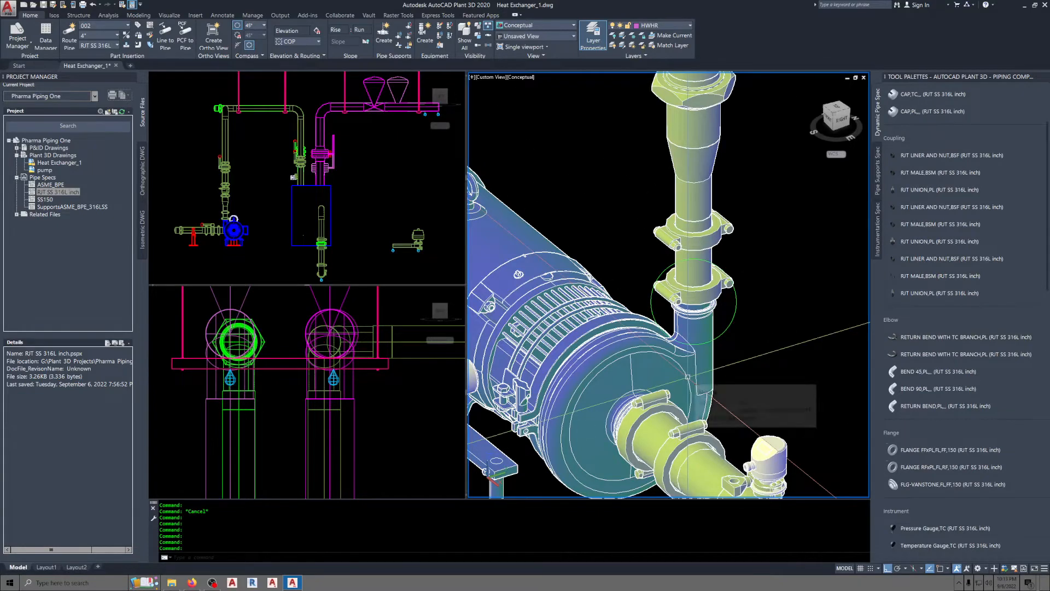
mouse_move(747, 302)
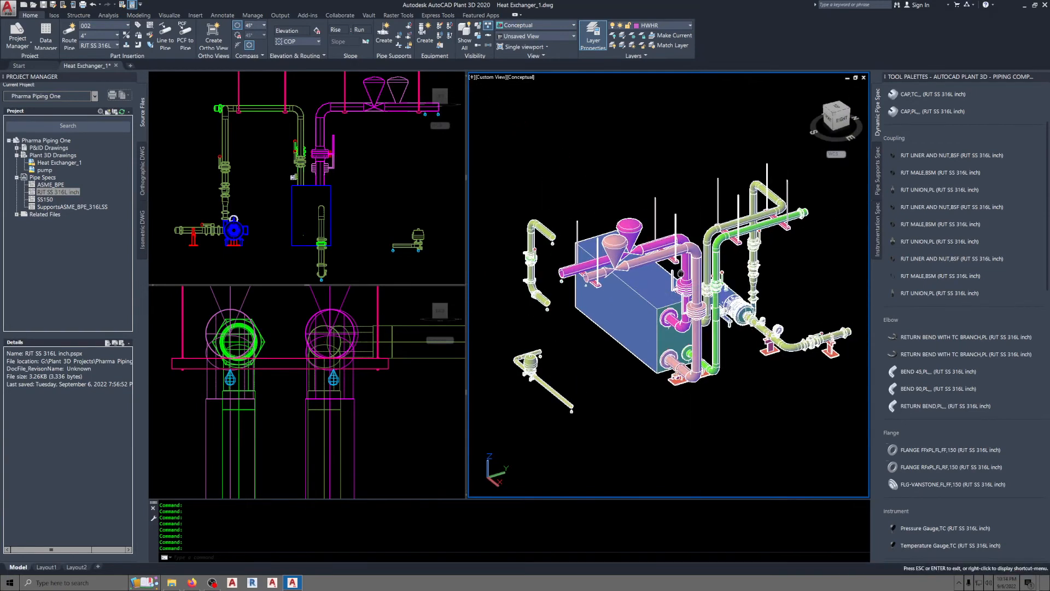
mouse_move(720, 295)
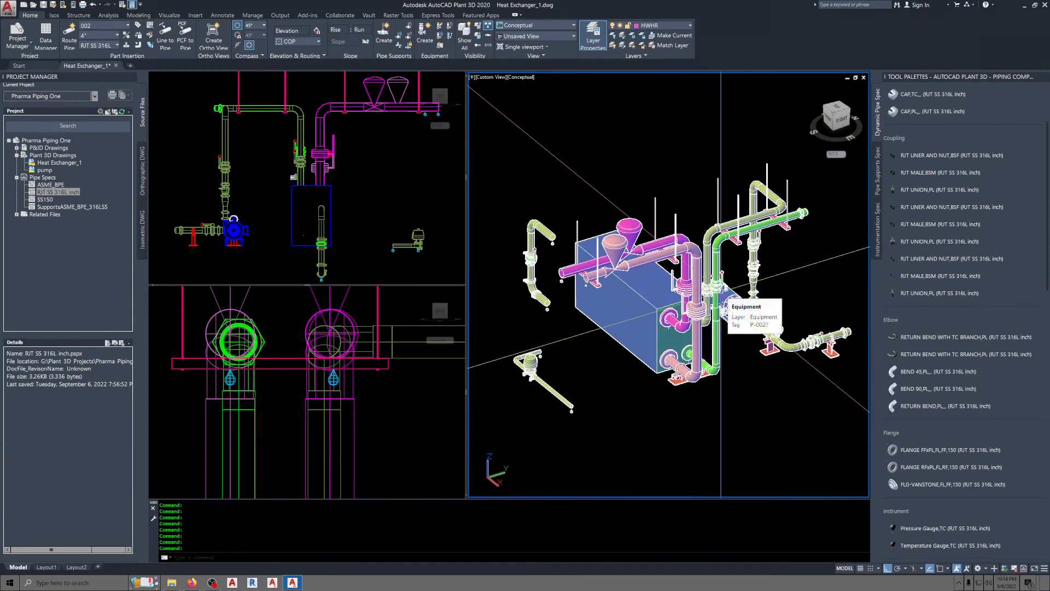